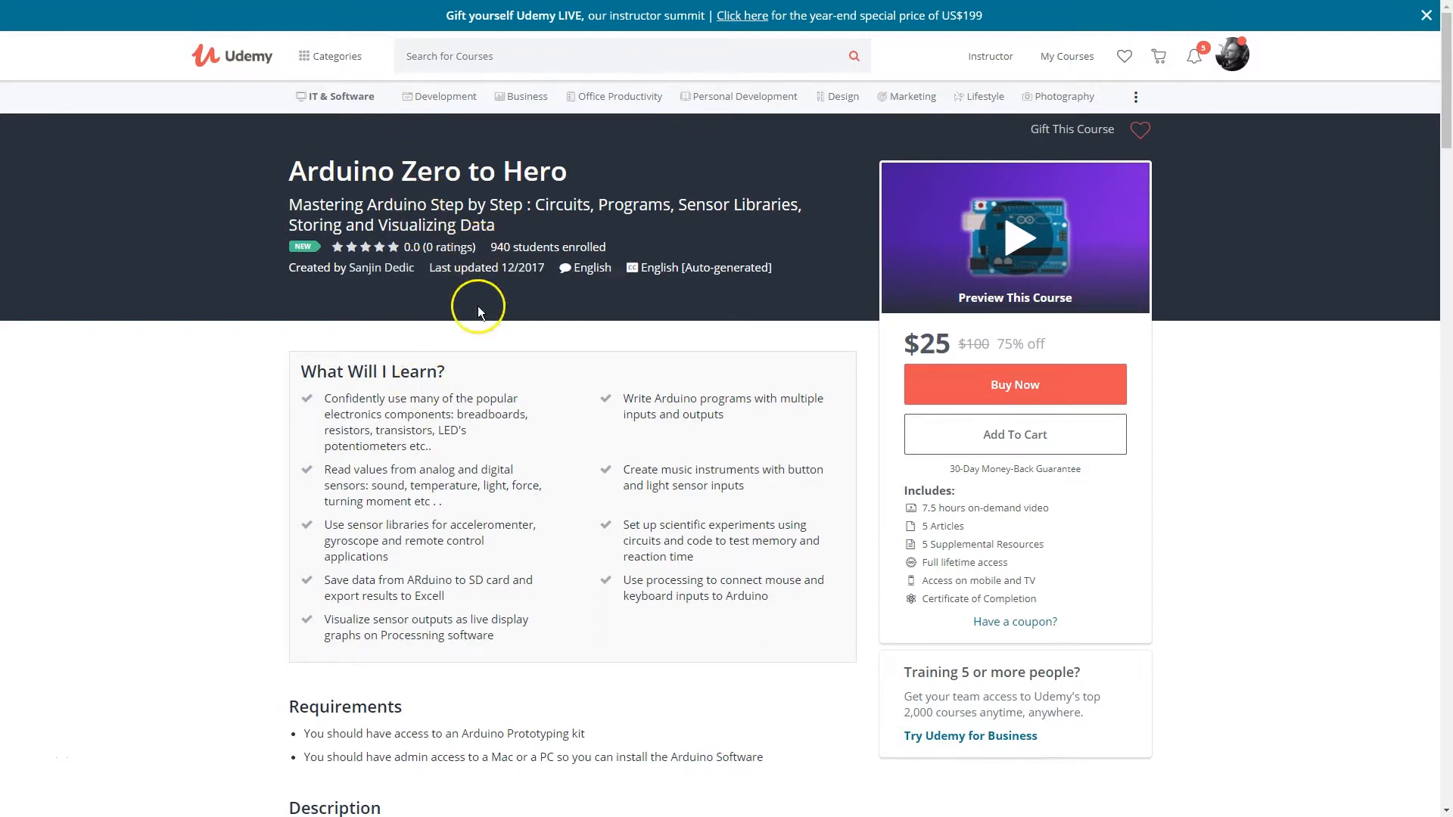
{"action": "mouse_move", "coordinate": [514, 374]}
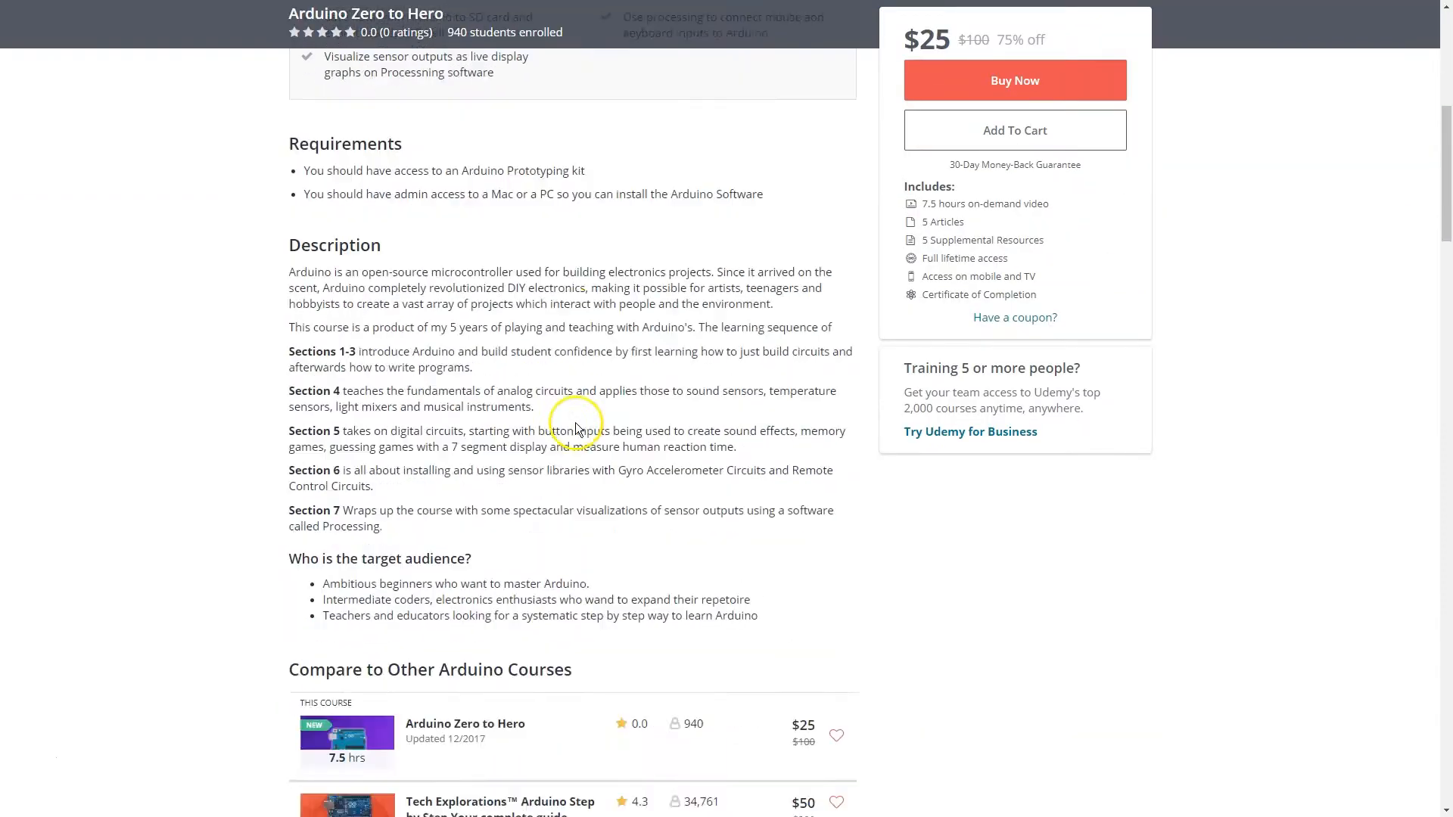
{"action": "scroll", "scroll_direction": "down", "scroll_amount": 3}
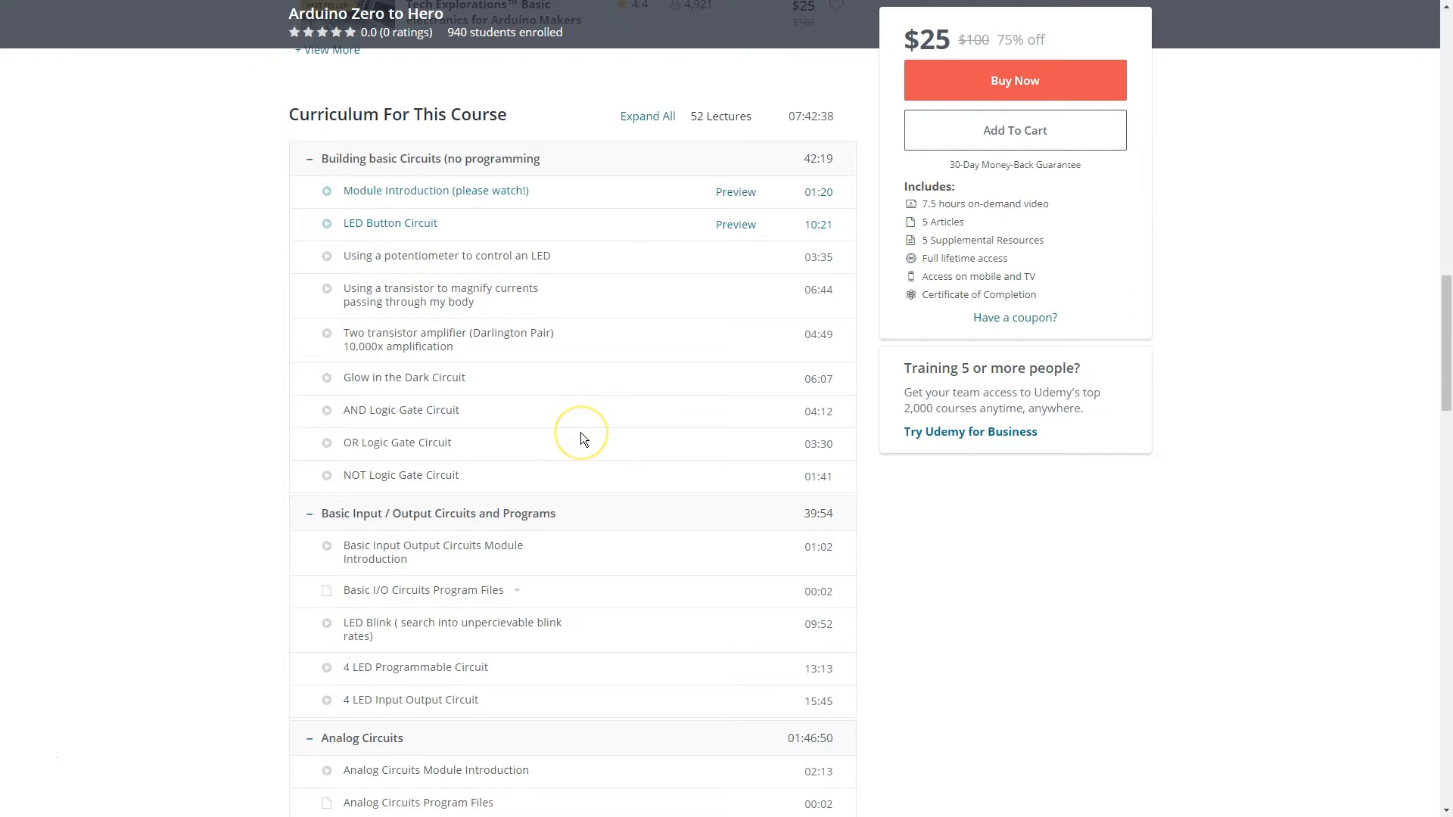
{"action": "mouse_move", "coordinate": [65, 746]}
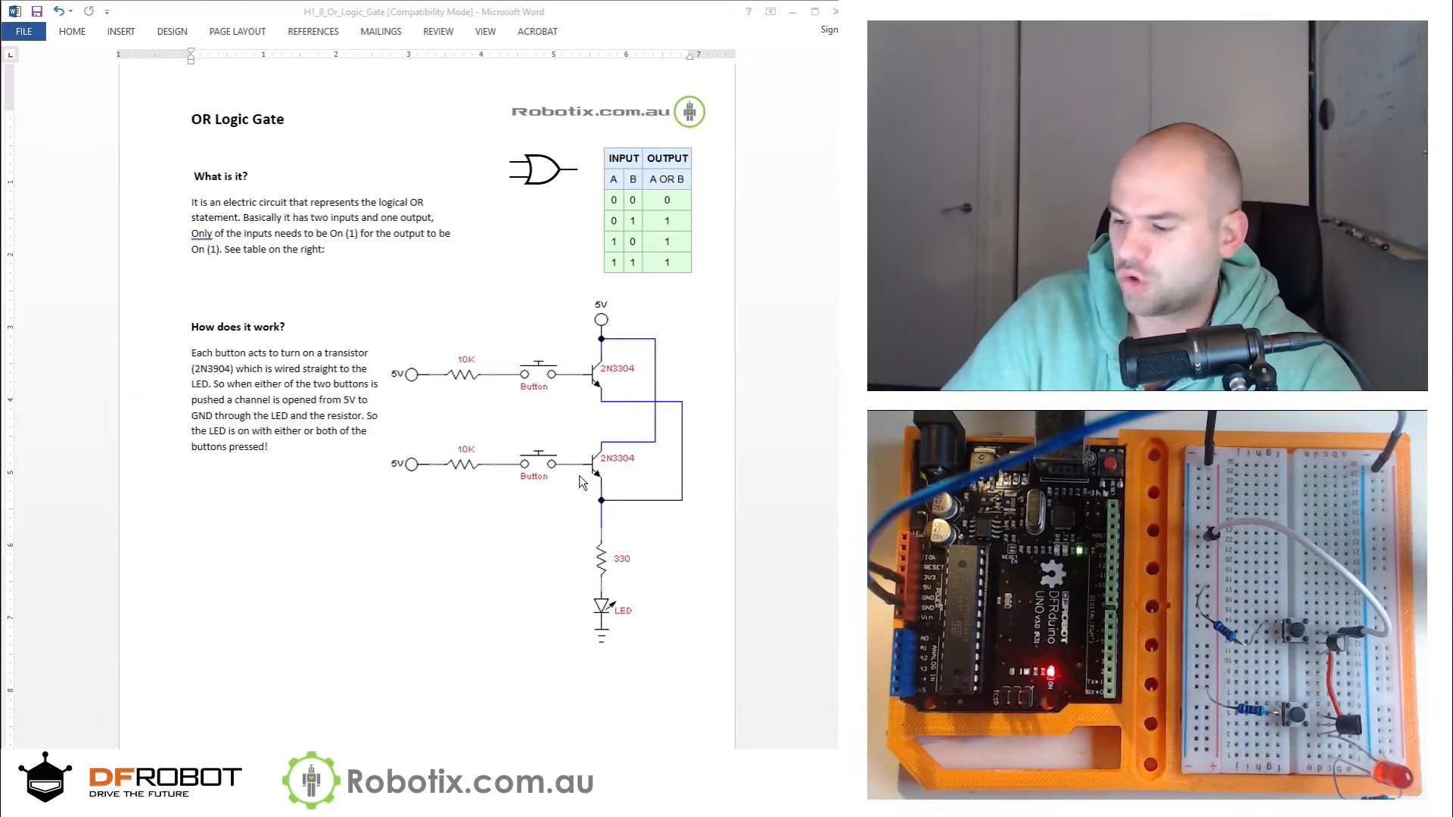
{"action": "mouse_move", "coordinate": [577, 545]}
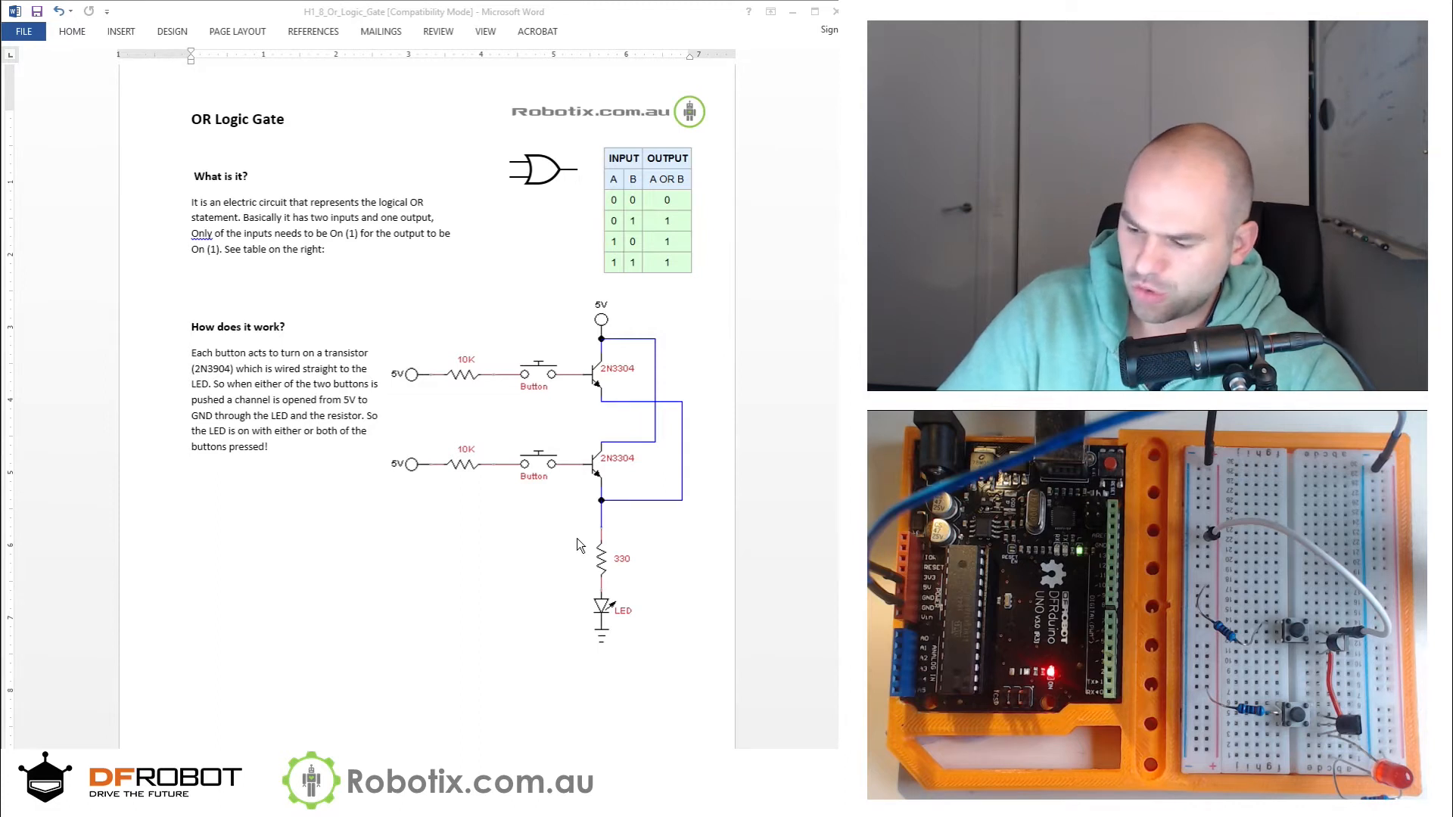